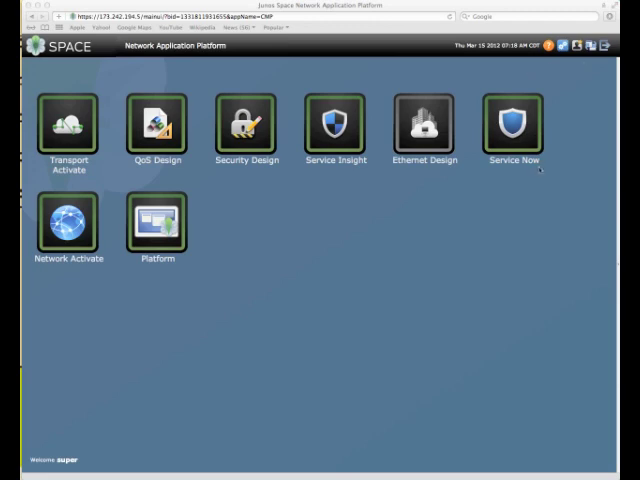
mouse_move(274, 230)
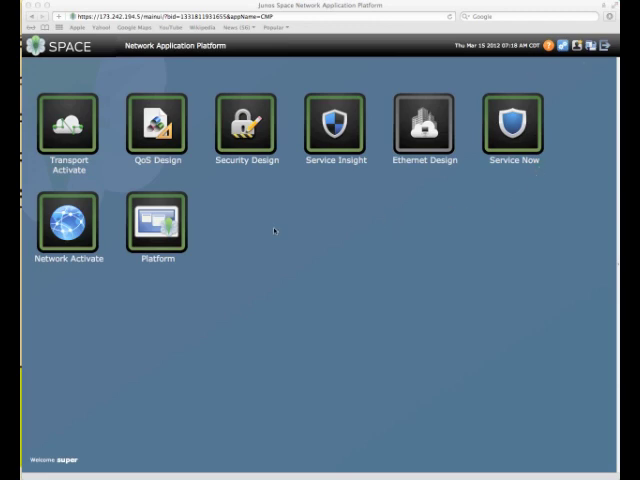
mouse_move(187, 278)
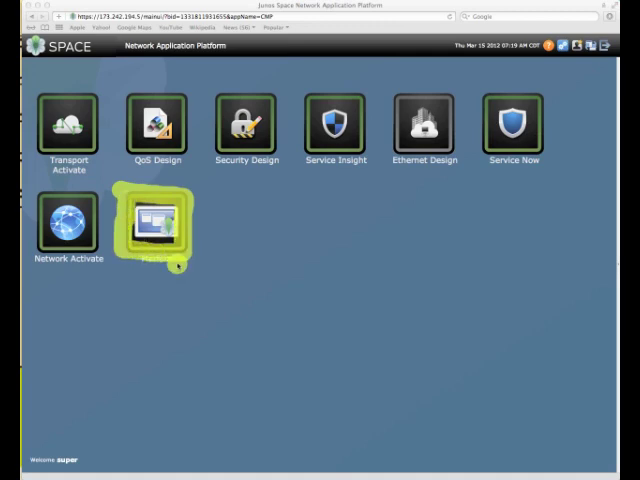
mouse_move(217, 309)
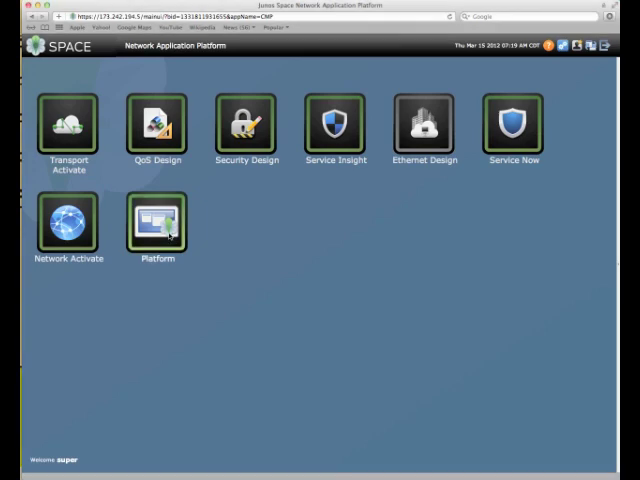
Step: Open the Platform application from its home-page tile
click(157, 225)
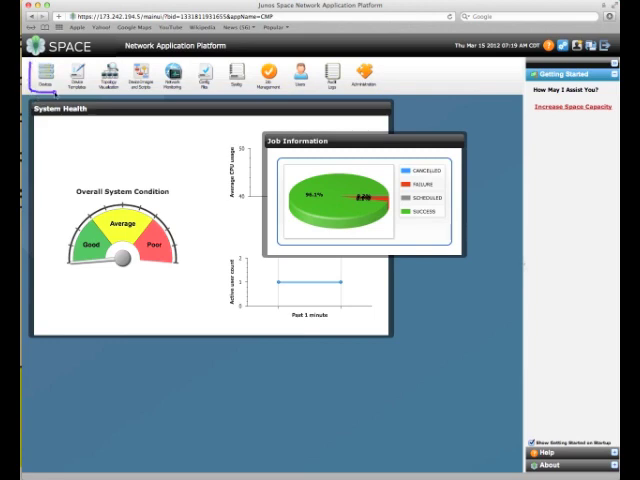
Step: Switch to the Devices workspace showing device counts by platform and OS
click(42, 75)
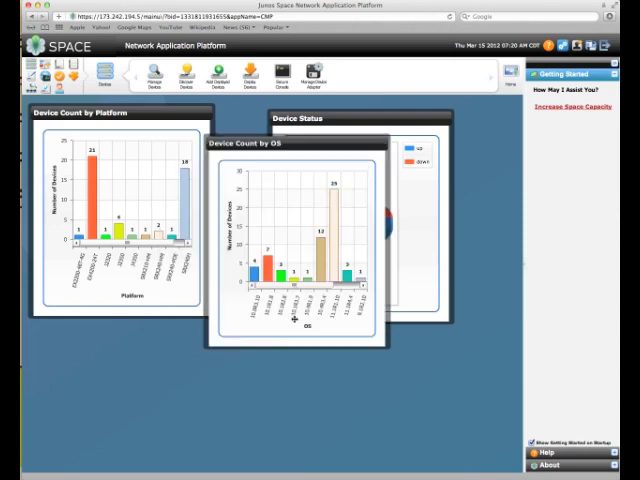
mouse_move(120, 268)
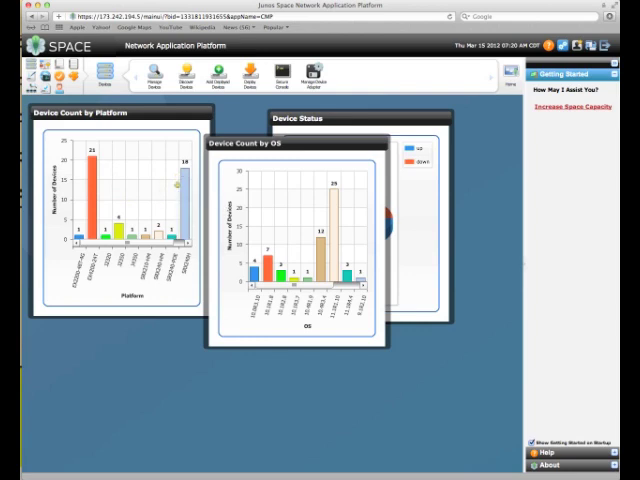
mouse_move(89, 200)
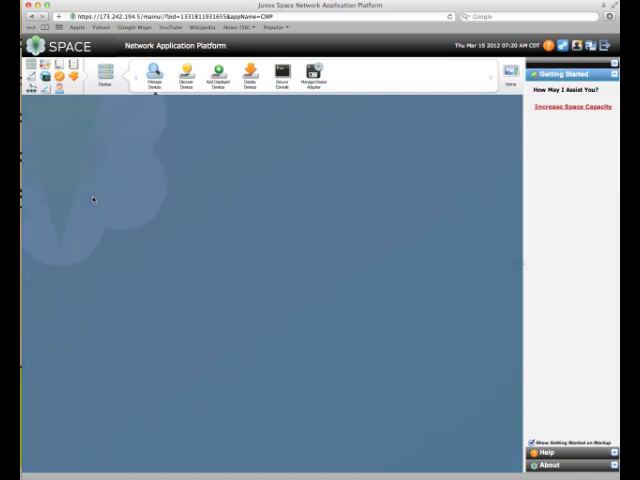
Step: Filter the device list to the EX4200-24T platform from the platform chart
click(154, 77)
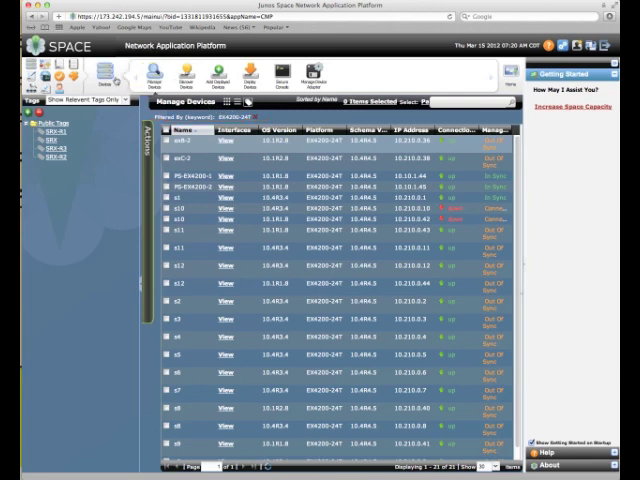
Step: Return to the Devices overview and open Manage Devices to list all 61 devices
click(104, 75)
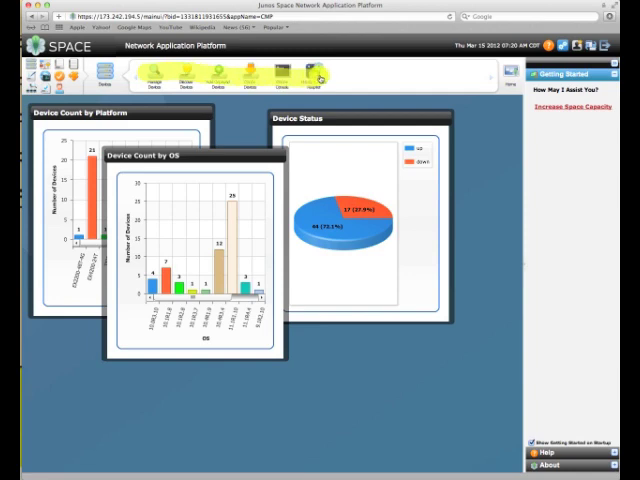
mouse_move(370, 97)
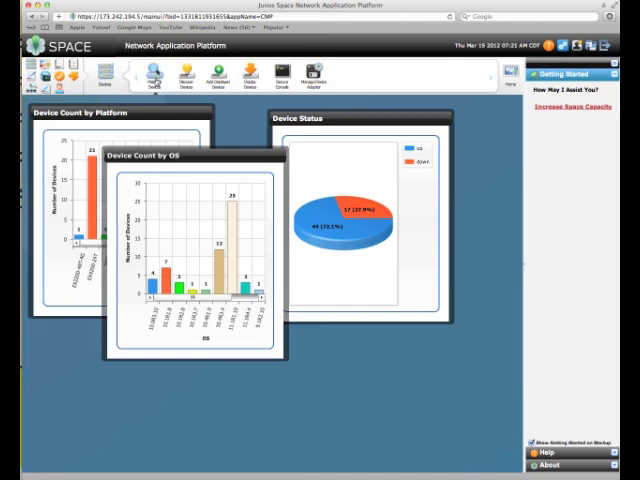
click(150, 75)
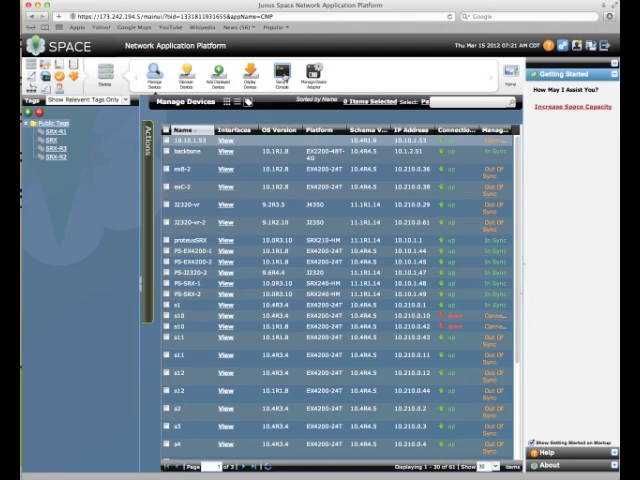
Step: Open Secure Console from the Devices toolbar
click(283, 75)
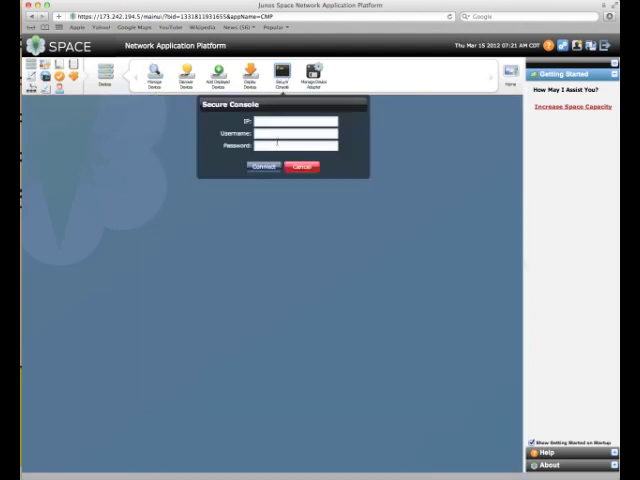
click(295, 121)
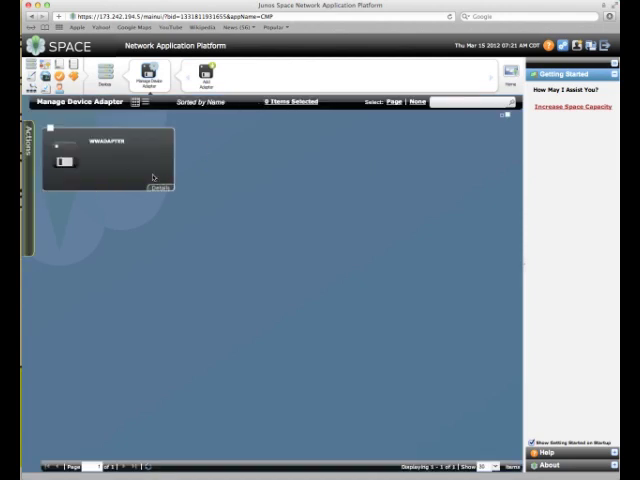
mouse_move(171, 222)
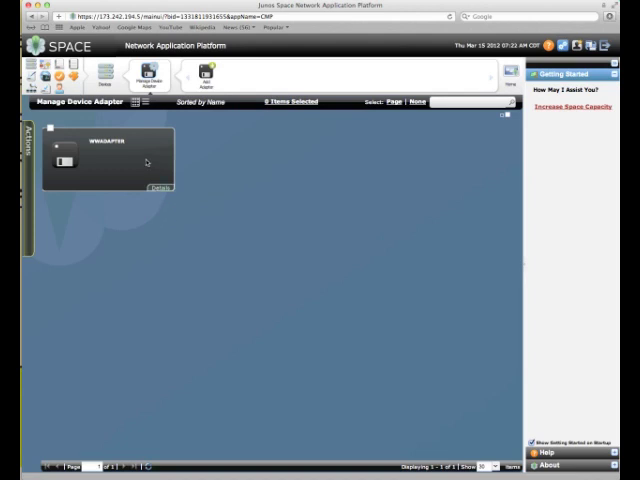
mouse_move(202, 148)
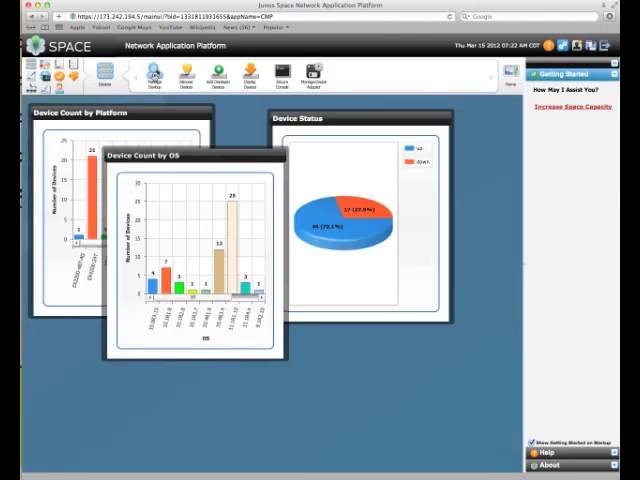
Step: Open Manage Devices and scroll the table to review sync and connection status
click(159, 72)
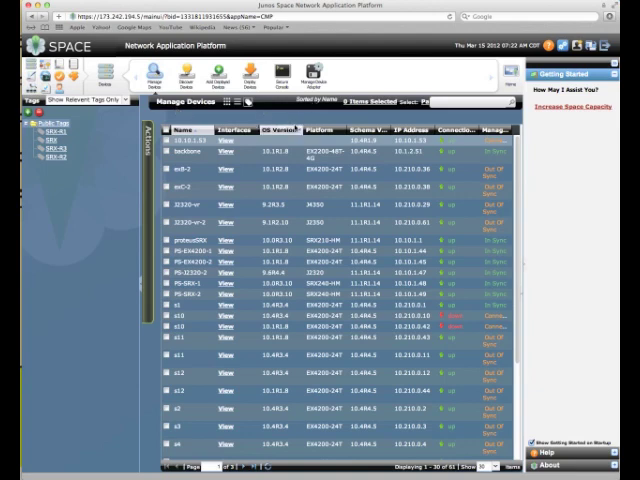
scroll(down, 3)
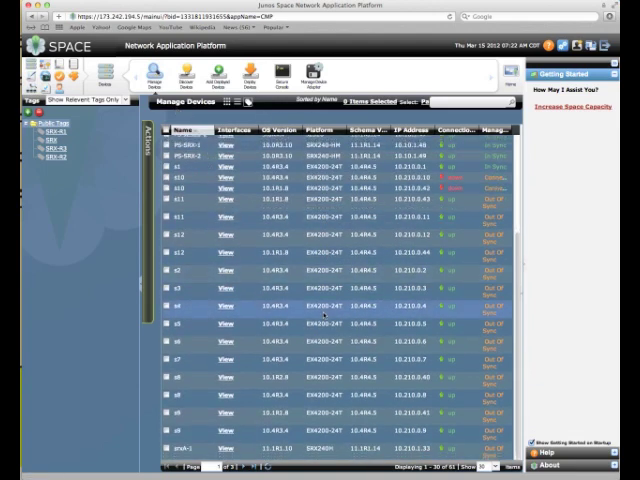
scroll(up, 3)
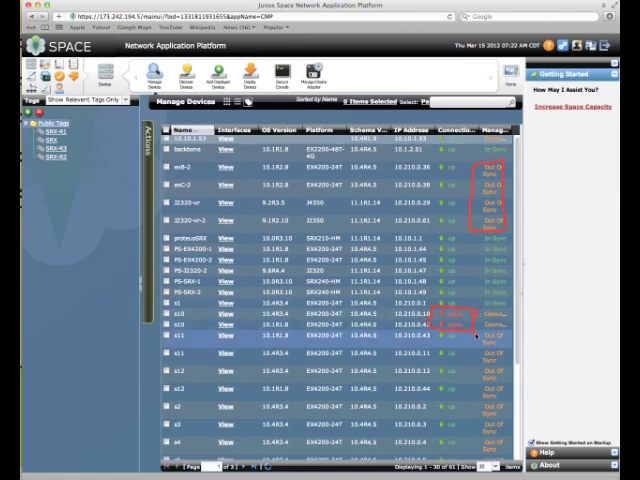
scroll(down, 3)
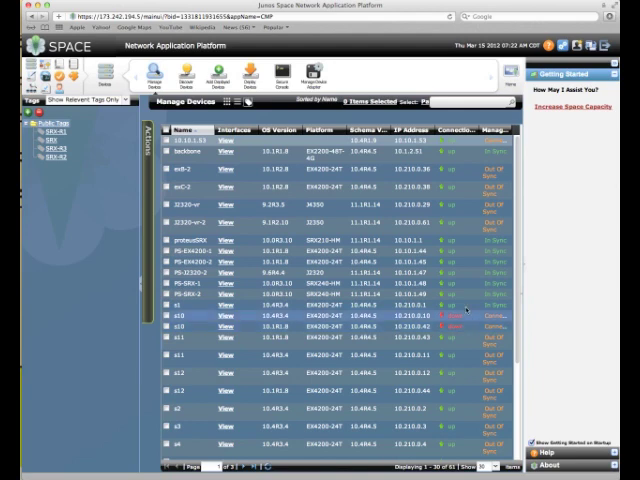
mouse_move(467, 310)
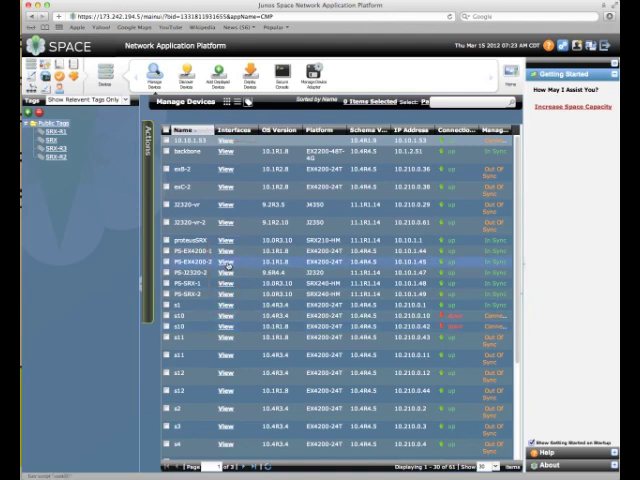
click(231, 264)
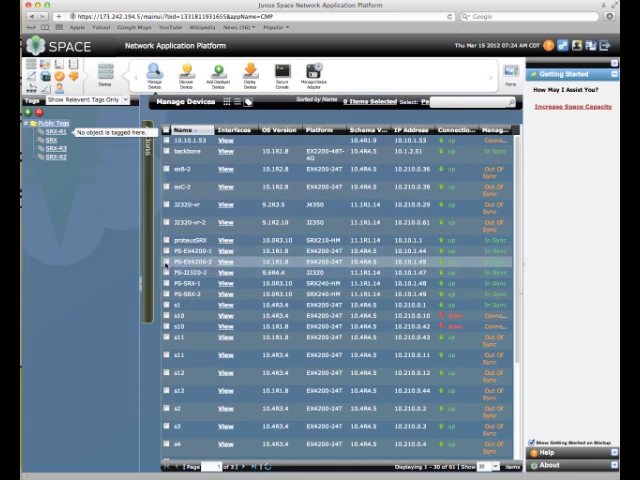
Step: Select PS-EX4200-2 and confirm Resynchronize with Network
click(170, 260)
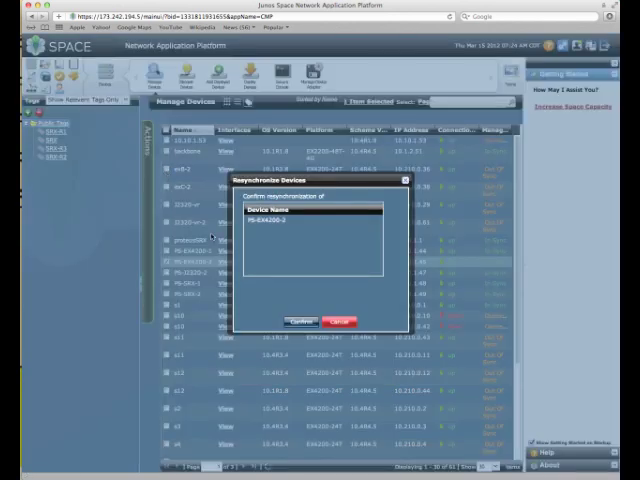
click(297, 321)
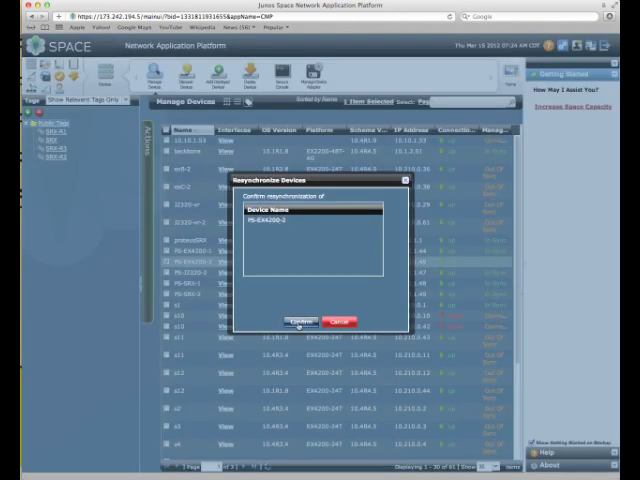
click(289, 322)
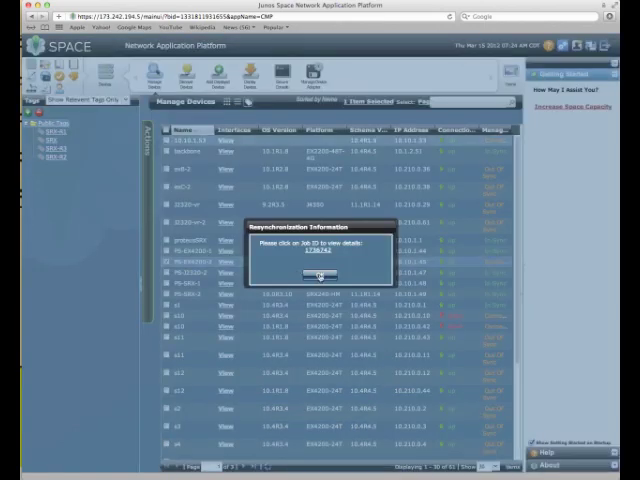
Step: Close the Resynchronization Information dialog with OK after noting the job ID
click(315, 275)
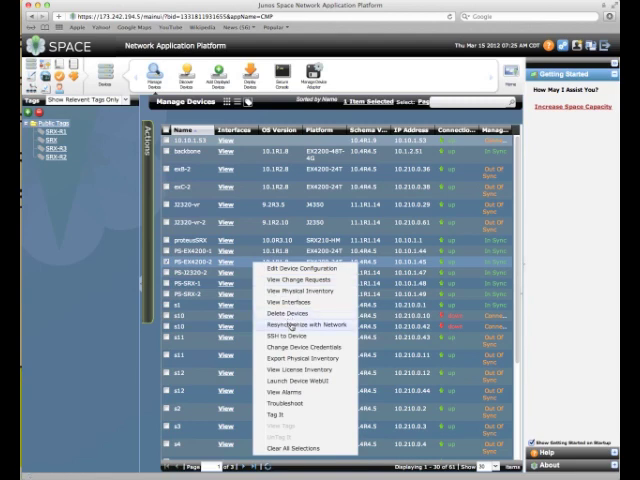
Step: Resynchronize PS-EX4200-2 again from the context menu, confirm, and dismiss the job notice
click(302, 325)
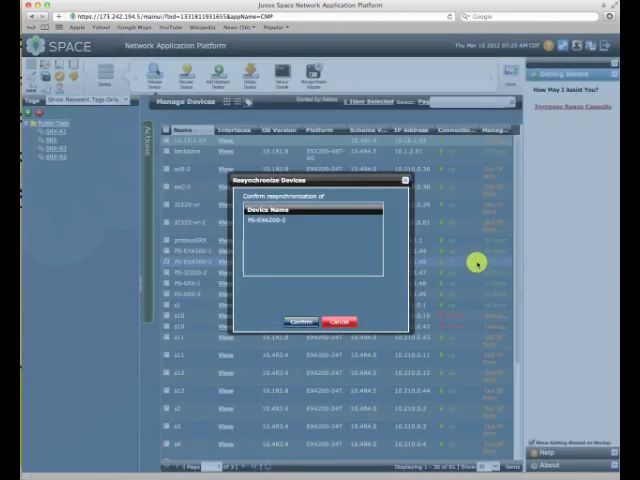
mouse_move(483, 261)
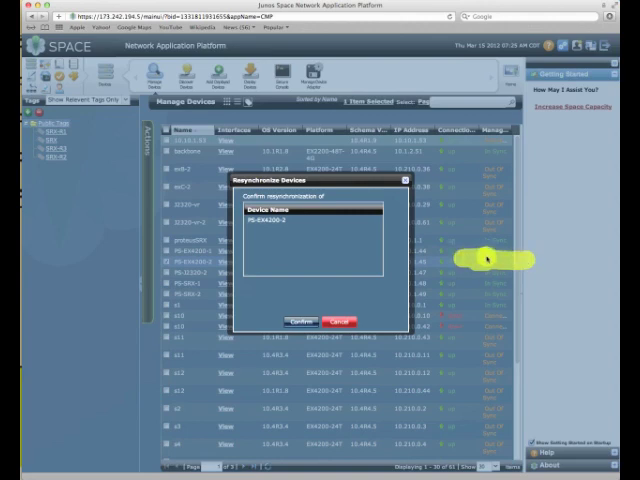
mouse_move(478, 303)
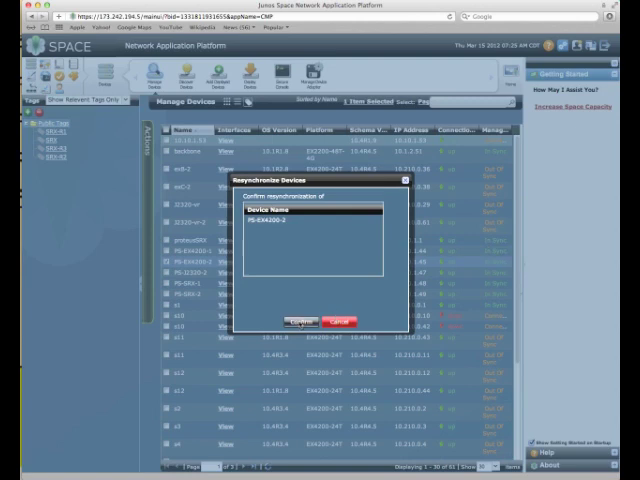
click(313, 321)
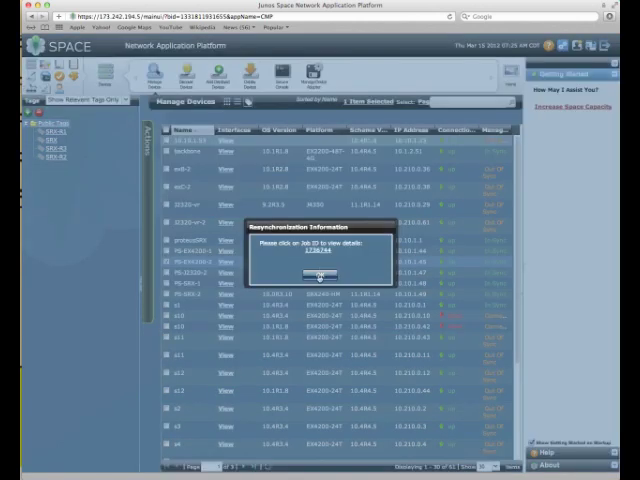
click(318, 274)
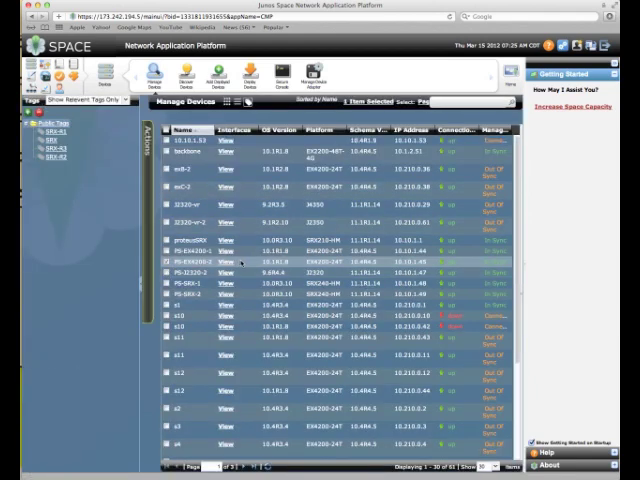
Step: Open the device actions menu for PS-EX4200-1, PS-EX4200-2, PS-J2320-2, PS-SRX-1 and PS-SRX-2
right_click(245, 262)
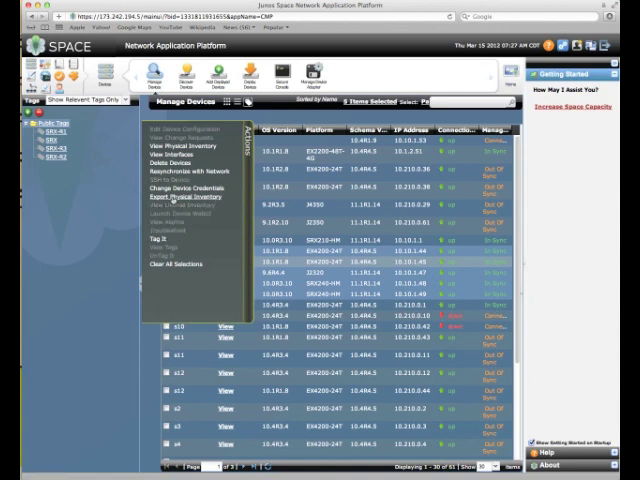
Step: Start the physical inventory CSV export for the five selected devices, then dismiss the prompt
click(172, 205)
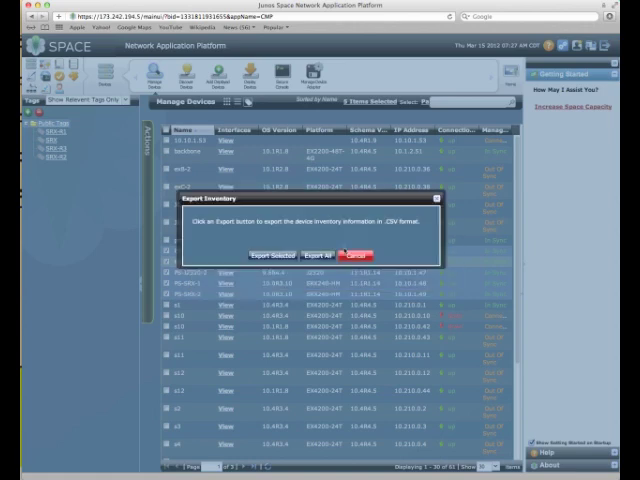
click(356, 253)
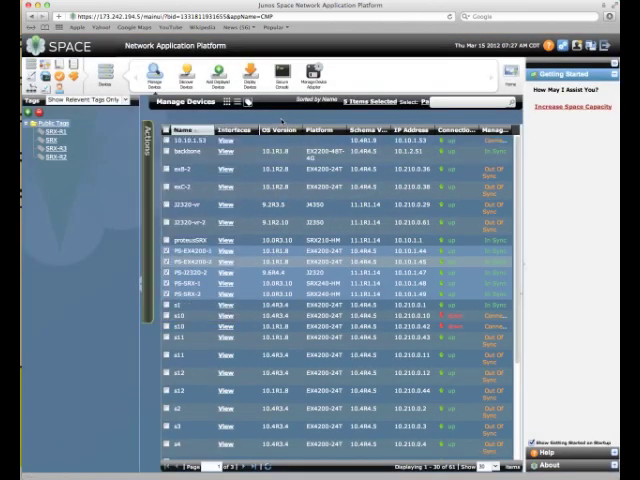
click(159, 258)
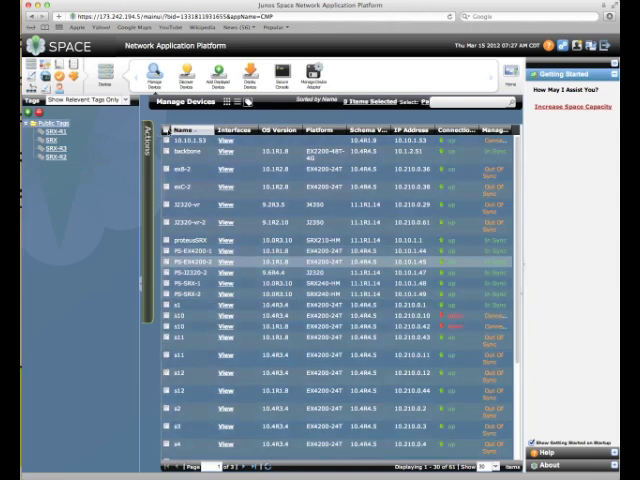
click(185, 263)
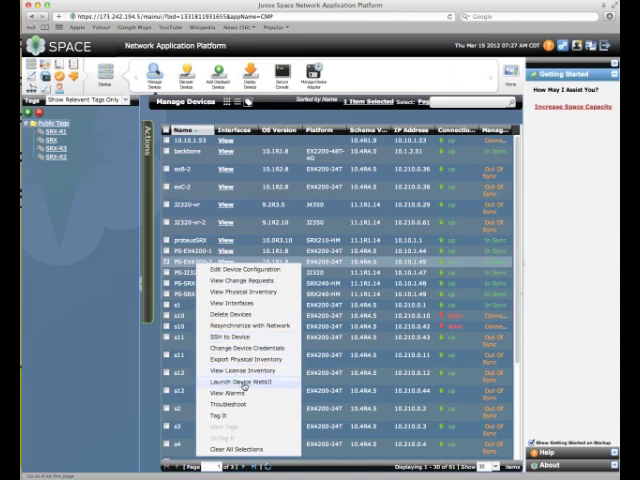
mouse_move(237, 371)
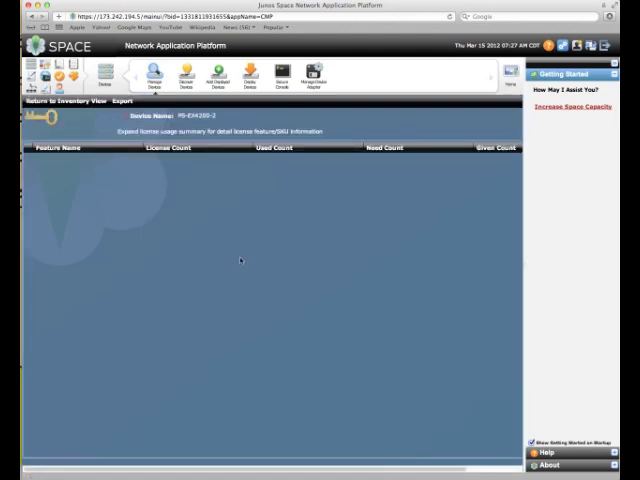
click(185, 148)
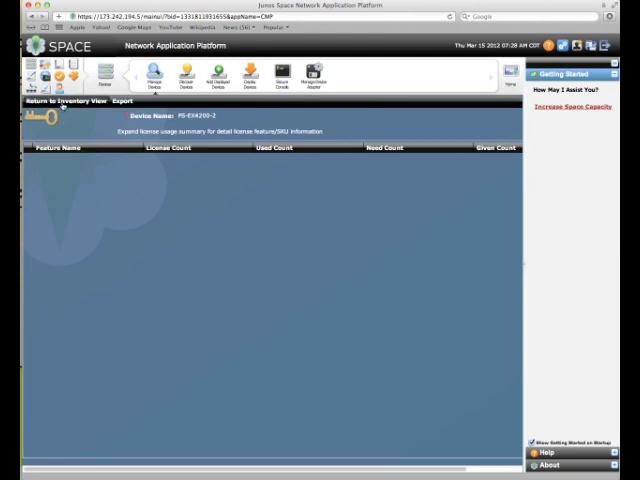
click(34, 101)
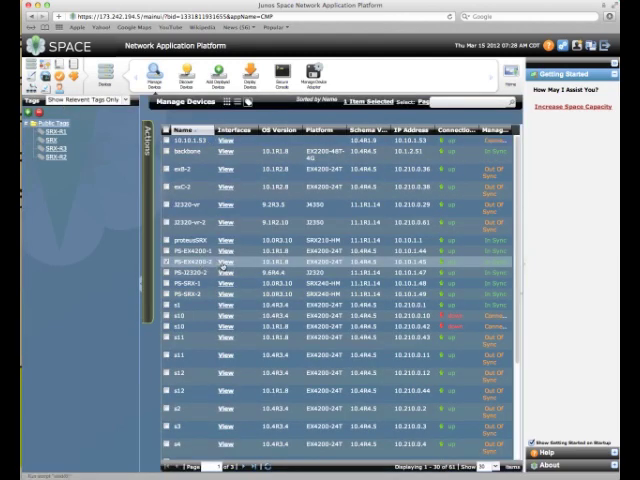
Step: Reopen PS-EX4200-2's license inventory, export it to CSV, and close the export dialog
right_click(195, 260)
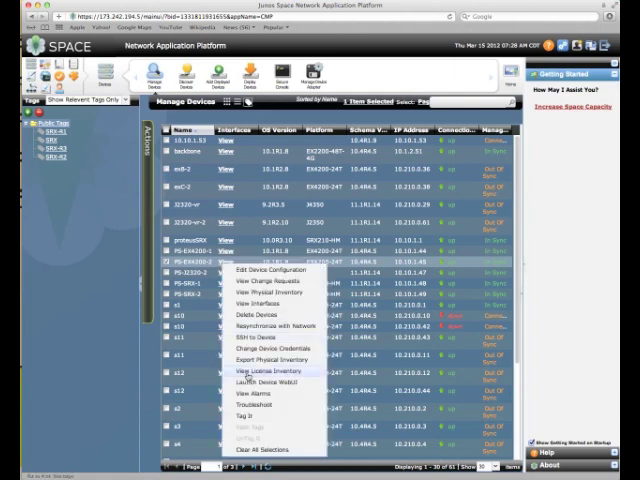
click(271, 371)
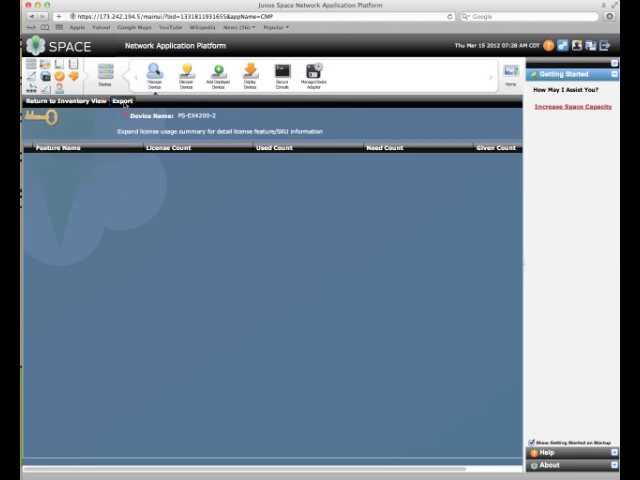
click(121, 101)
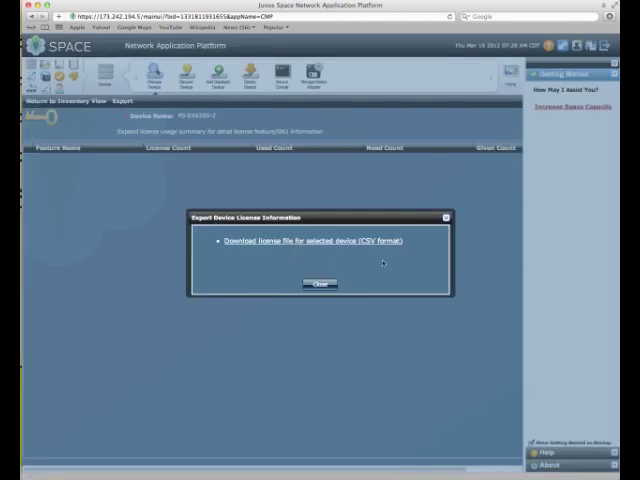
mouse_move(370, 257)
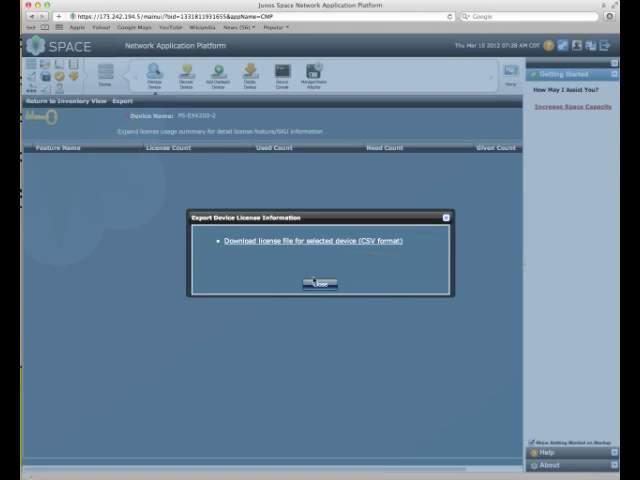
click(319, 283)
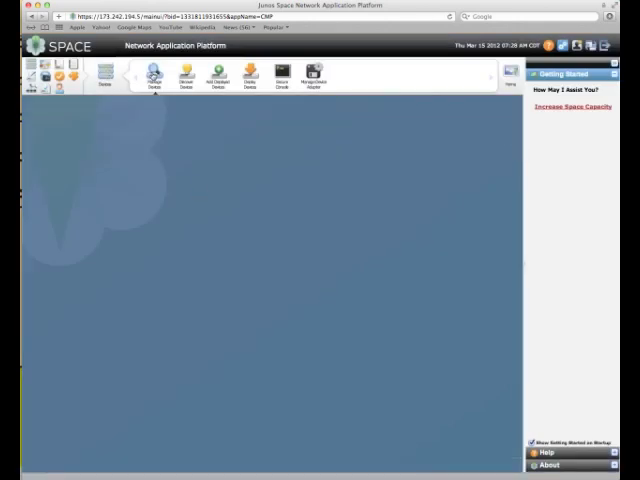
Step: Open proteusSRX's alarms from Manage Devices and scroll through its screen-attack traps
click(152, 77)
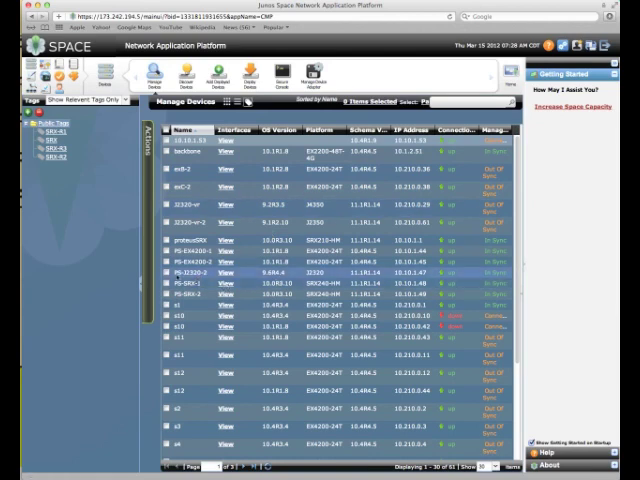
right_click(185, 272)
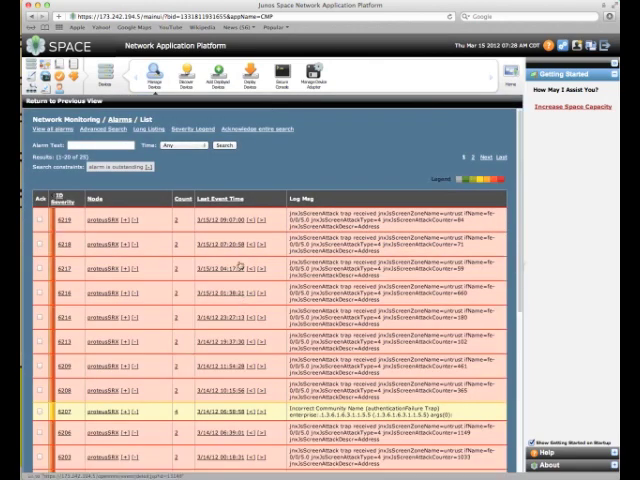
scroll(down, 3)
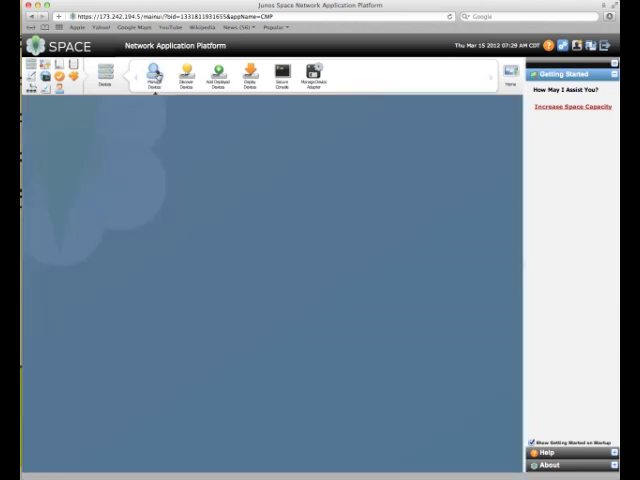
Step: Reopen Manage Devices in tile view and scroll through tiles showing IP, OS, platform, schema
click(150, 77)
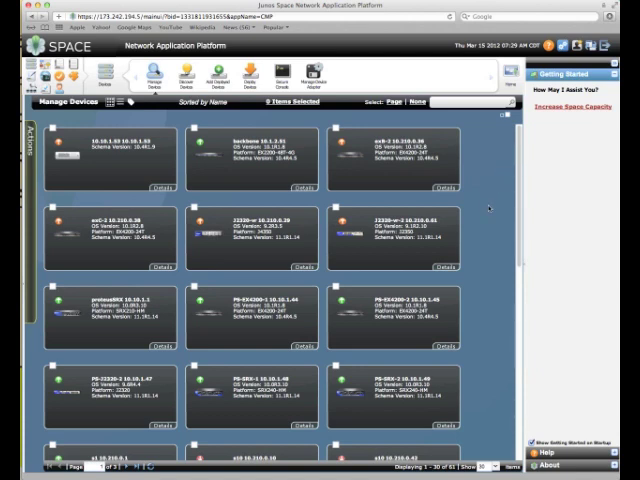
scroll(down, 3)
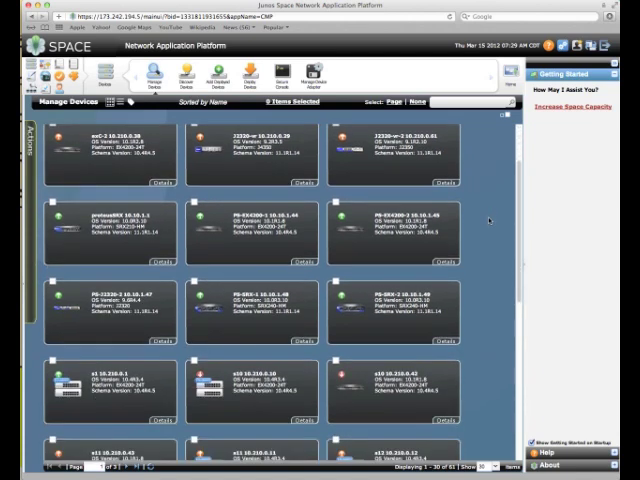